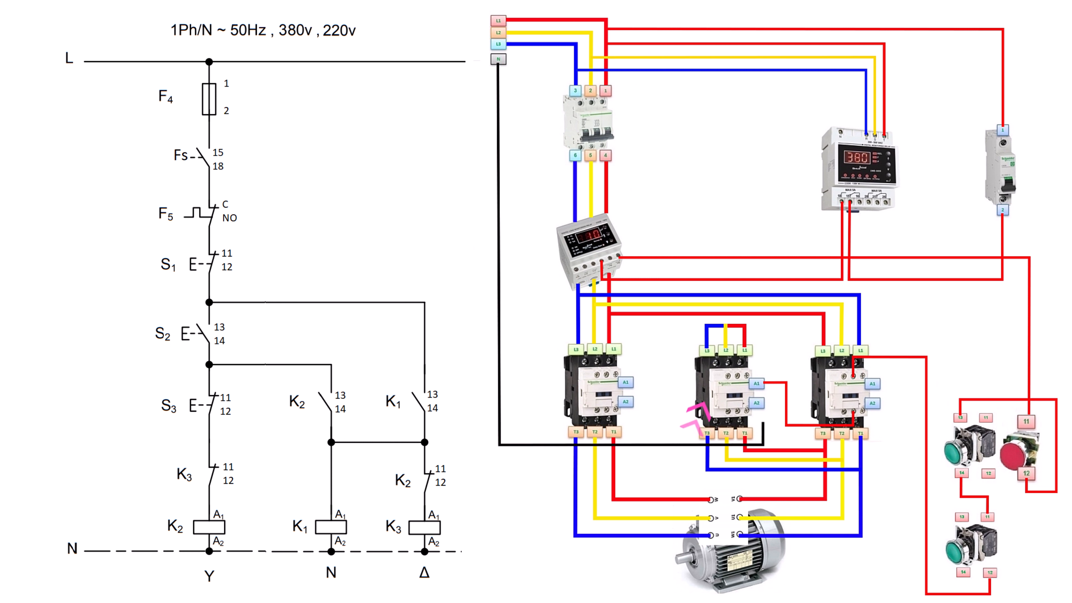
Draw a pink curved arrow from K2's 13–14 contact to the middle contactor's A1 terminal.
drag(342, 416, 708, 400)
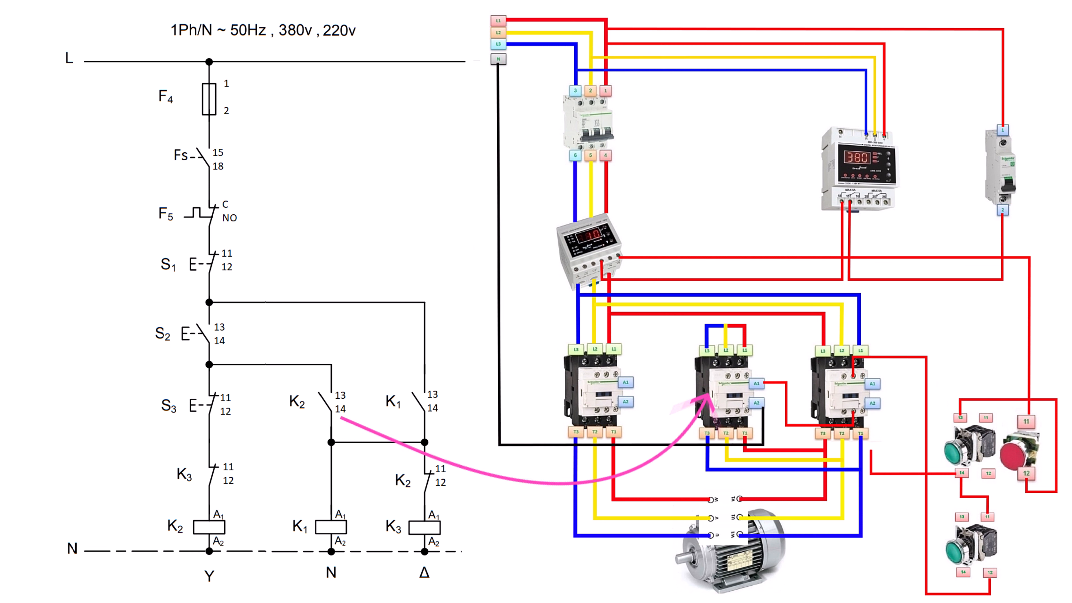